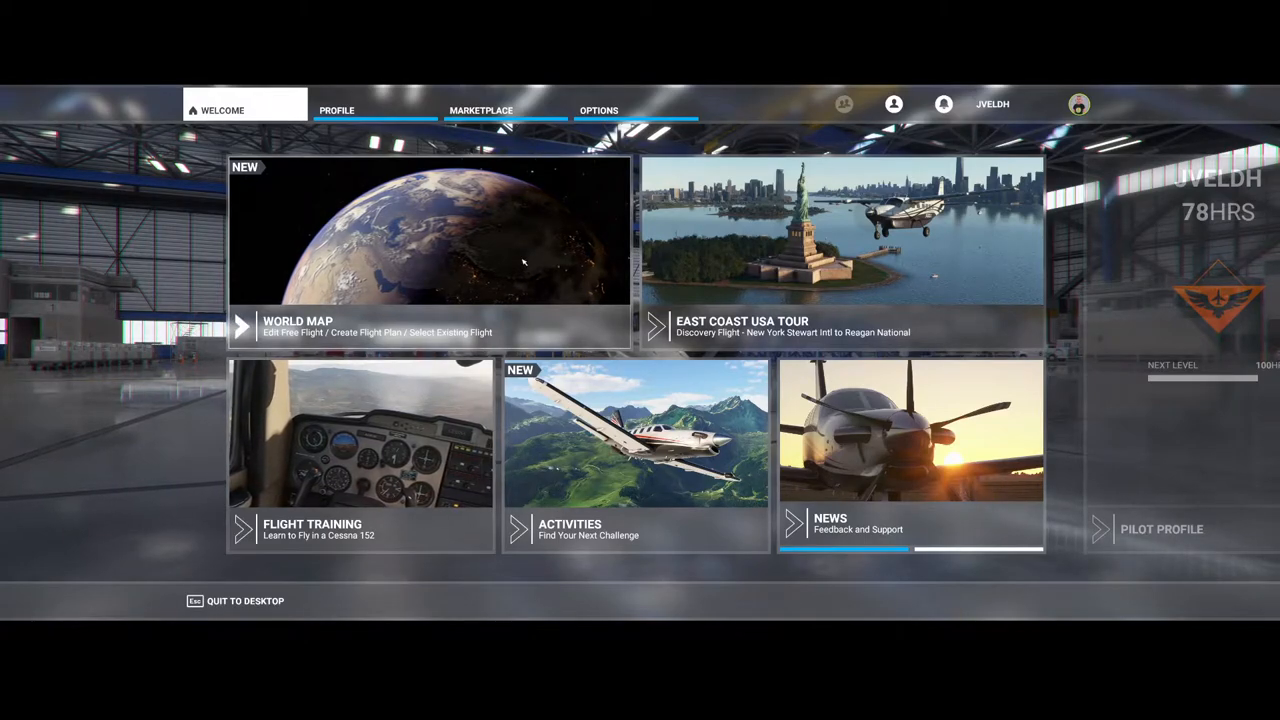
- Go to Options on the top bar to reach the general options page
click(598, 110)
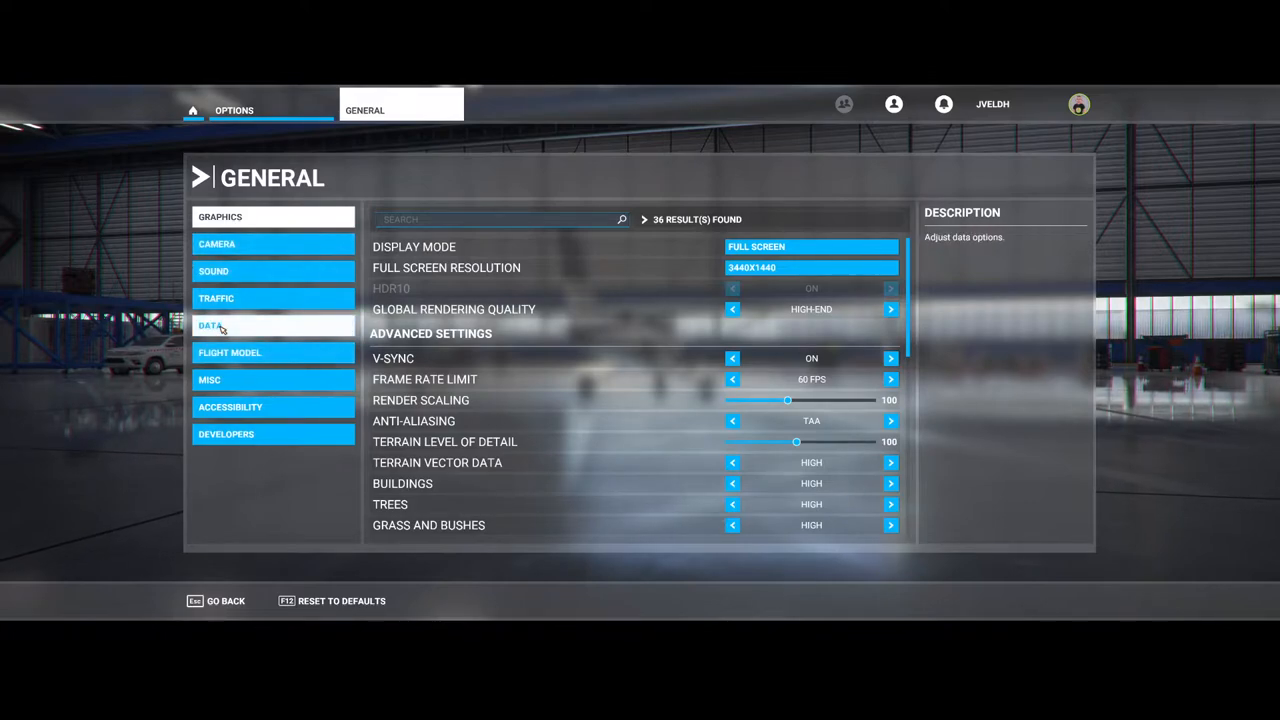
- Switch to the Data category and leave Online Functionality switched on
click(212, 324)
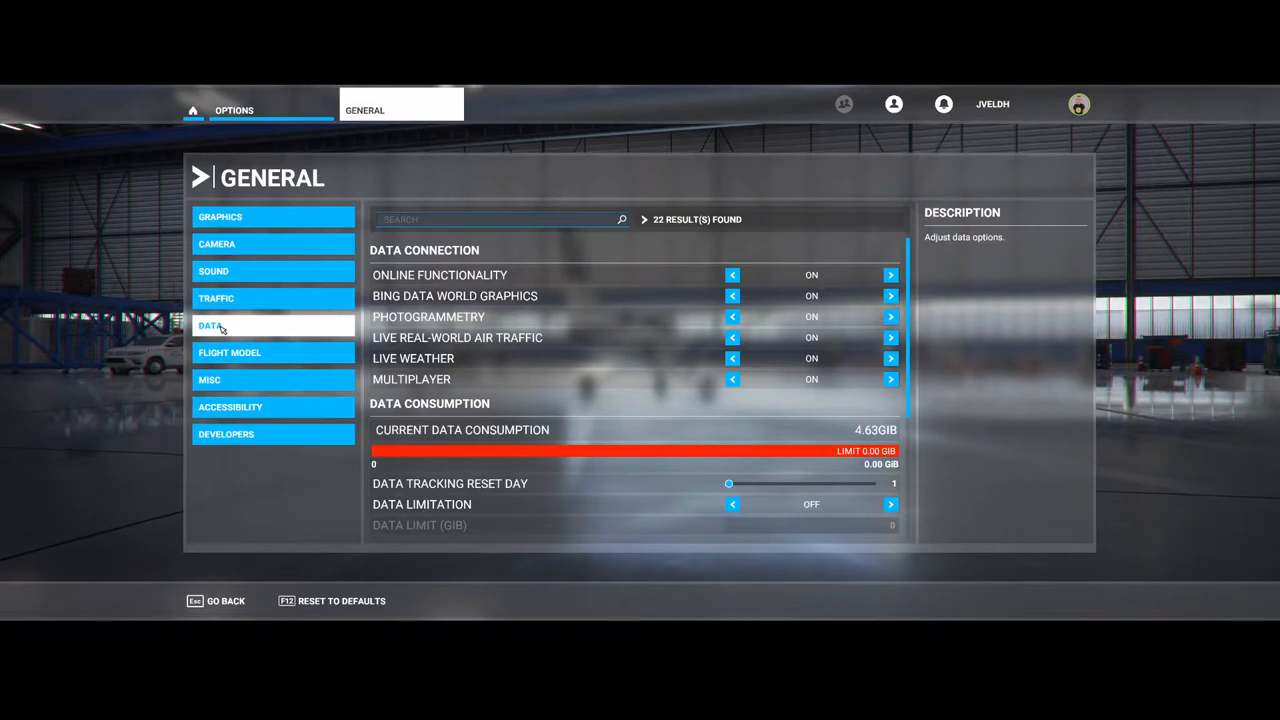
mouse_move(500, 274)
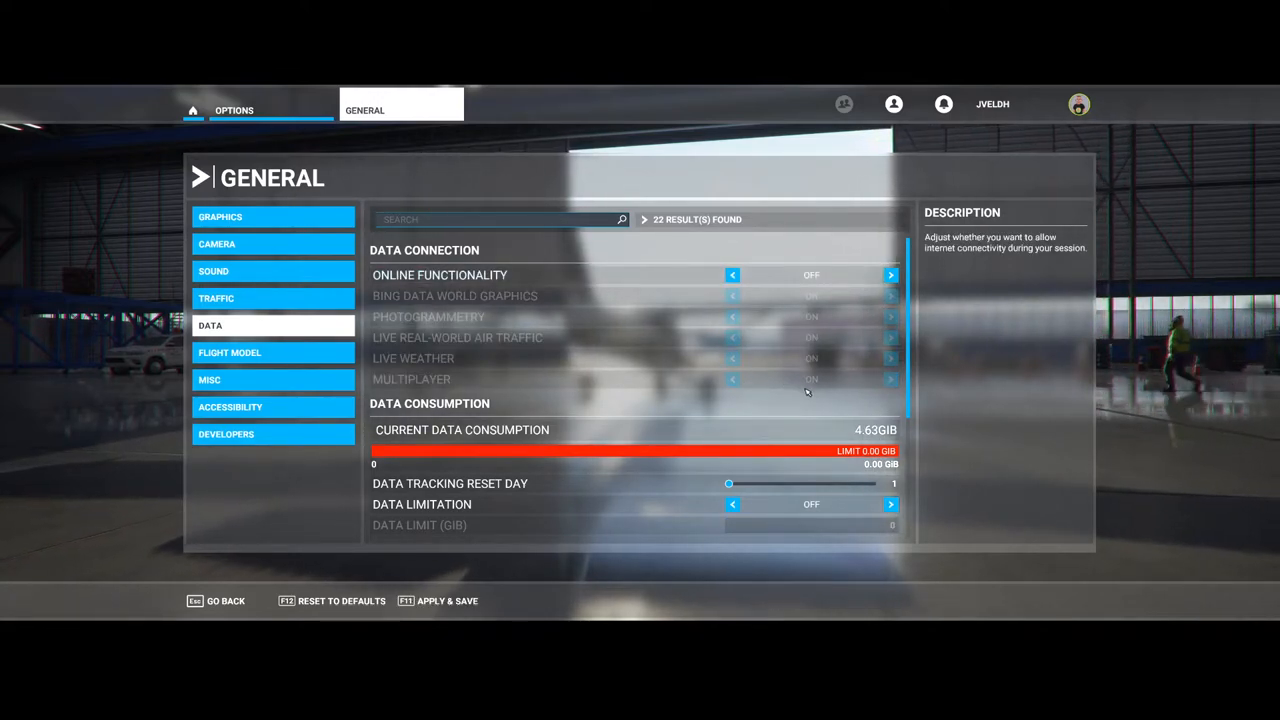
click(888, 276)
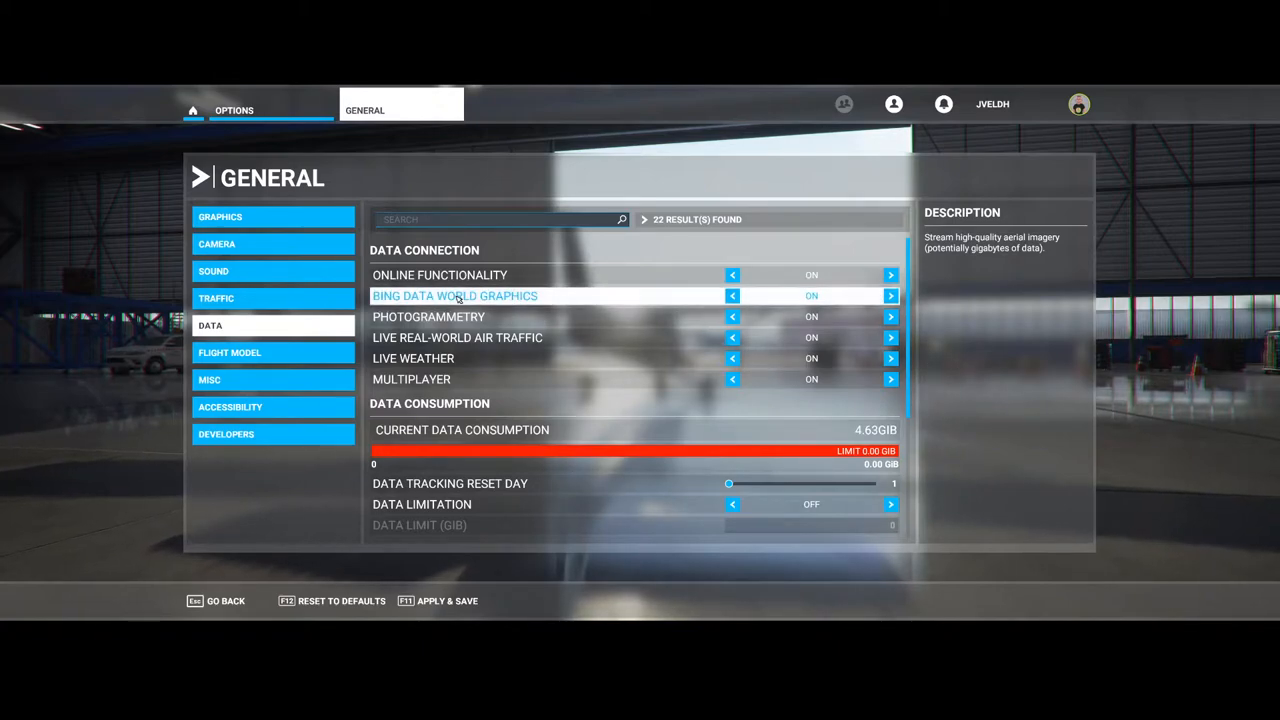
mouse_move(746, 324)
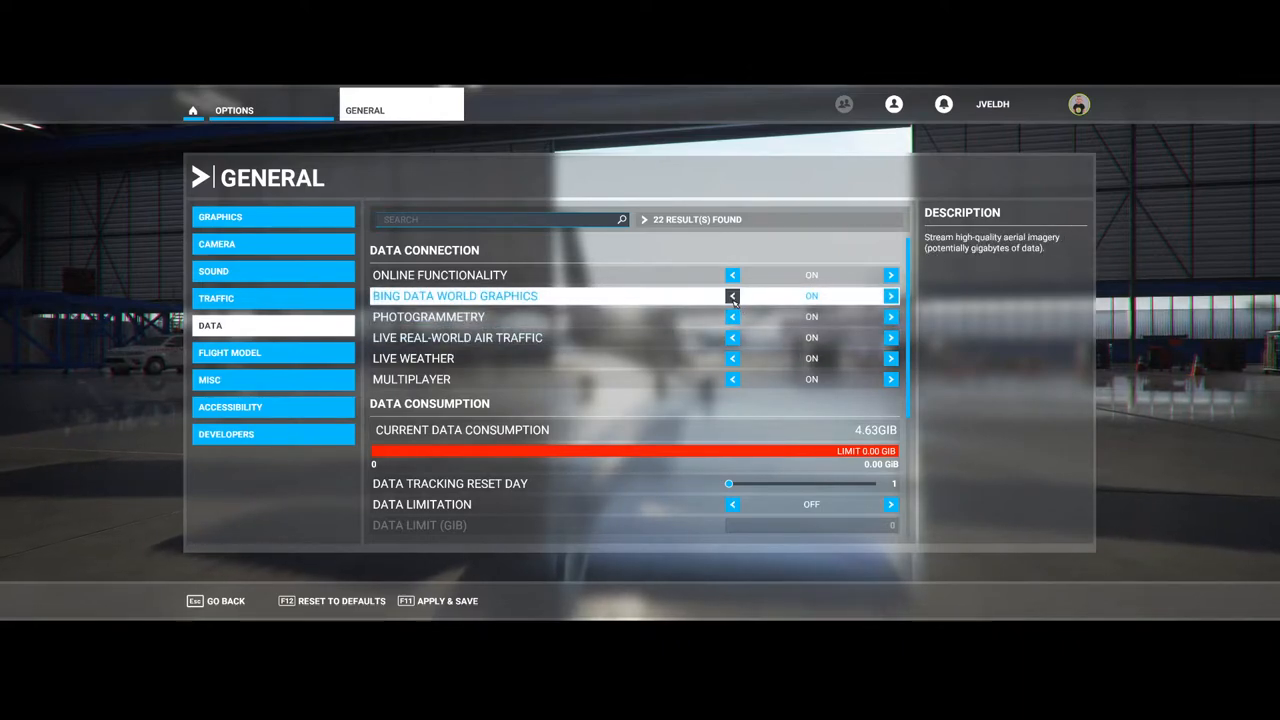
click(732, 296)
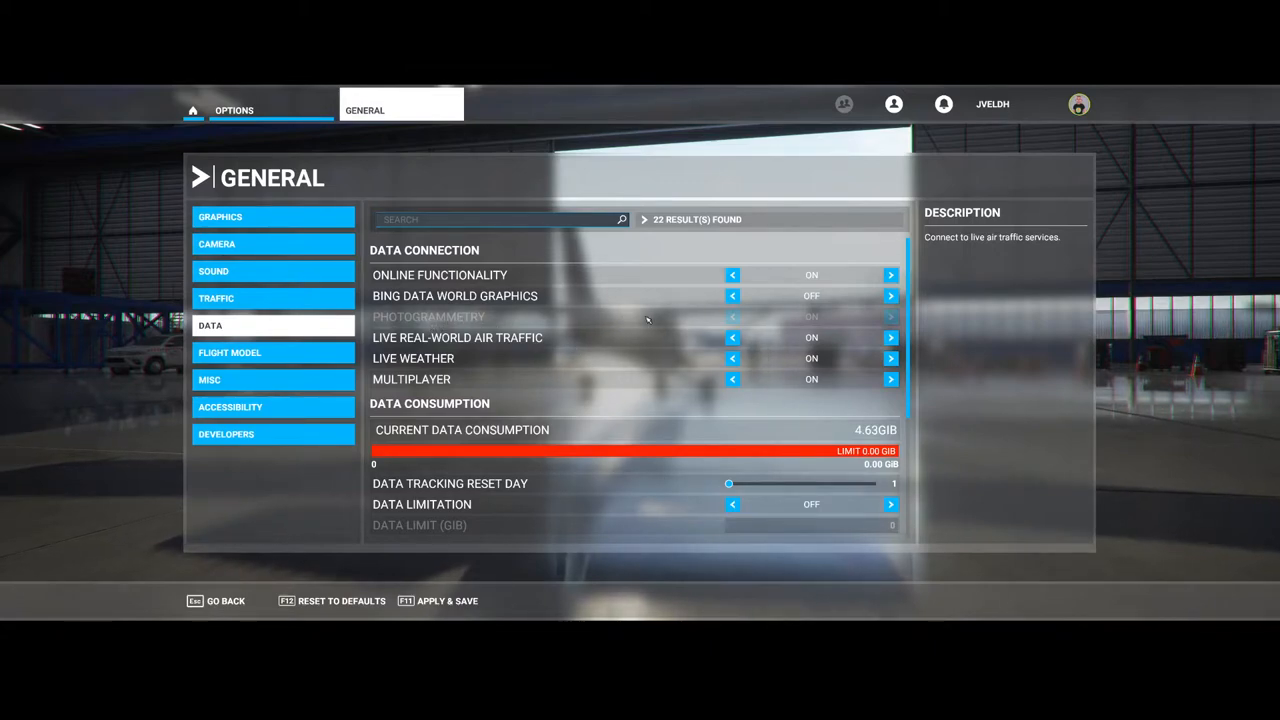
mouse_move(812, 296)
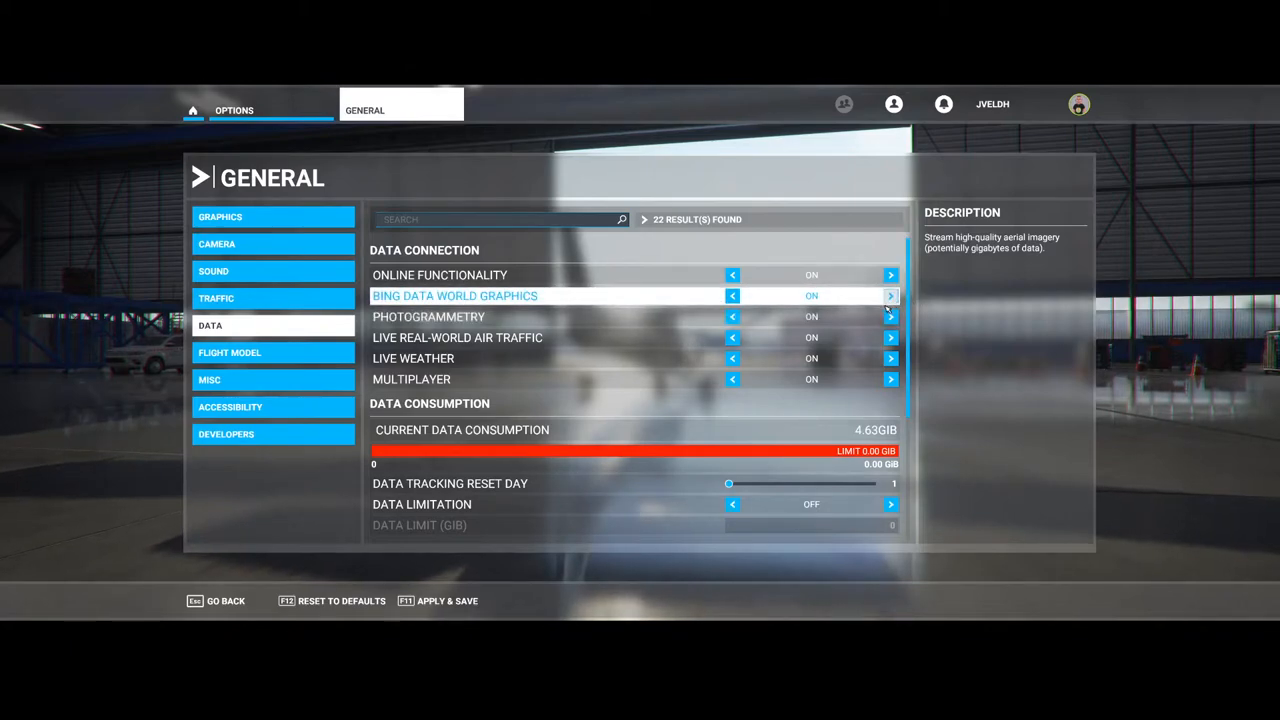
mouse_move(500, 316)
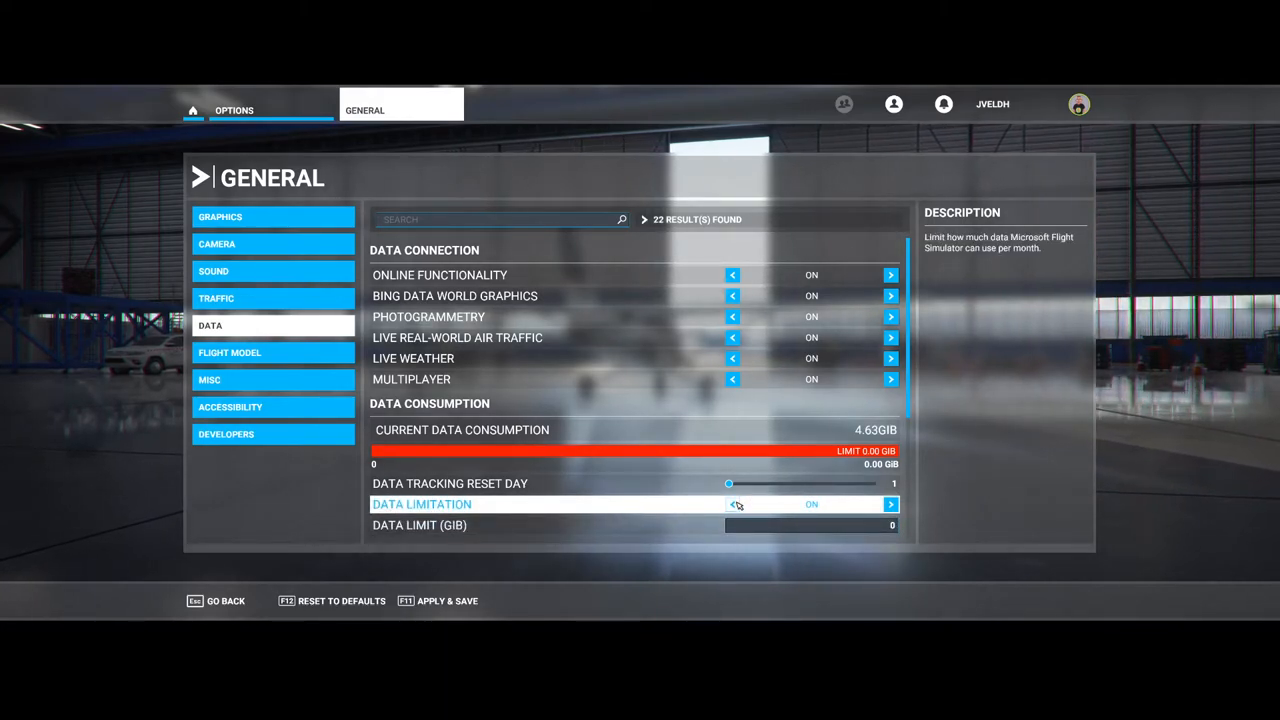
click(732, 504)
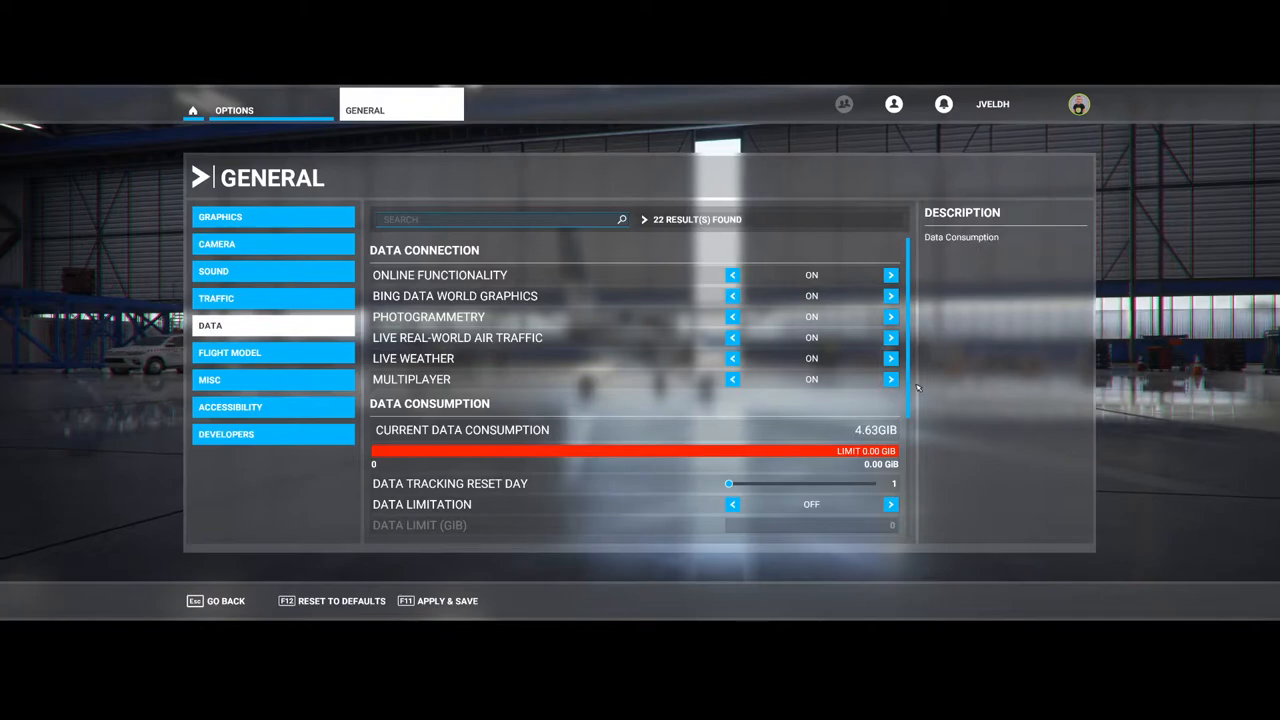
scroll(down, 3)
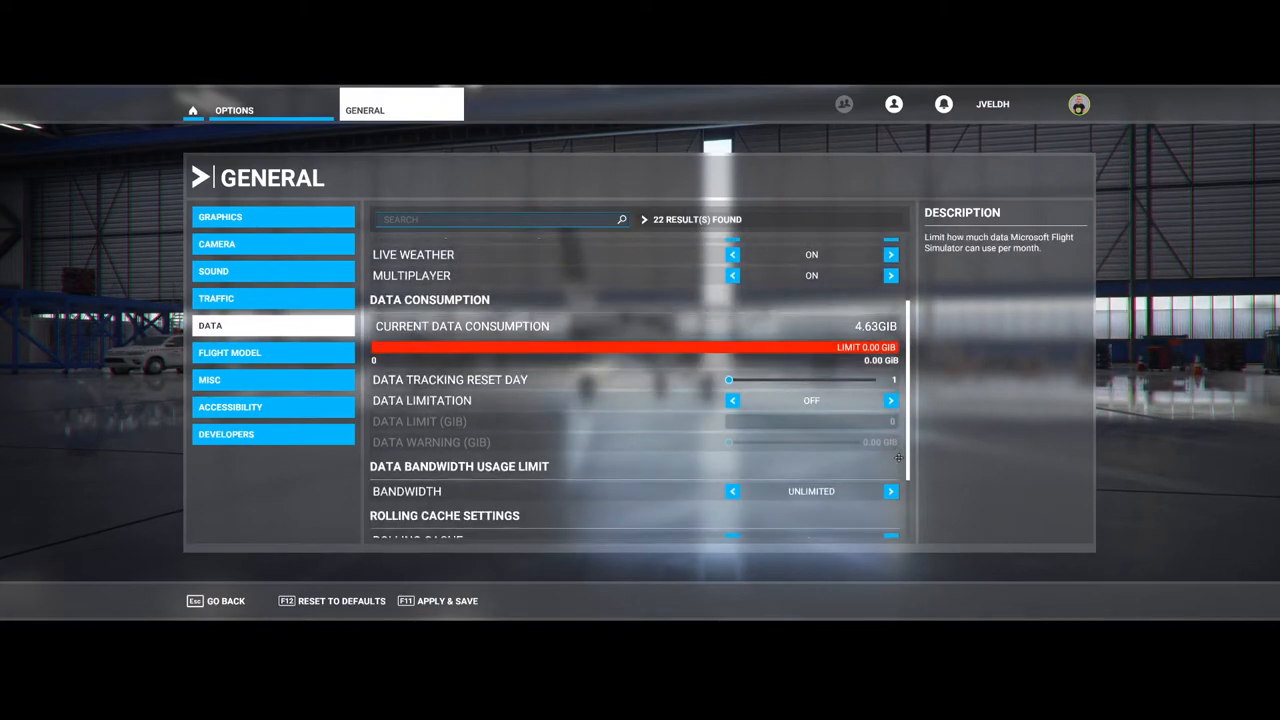
scroll(down, 3)
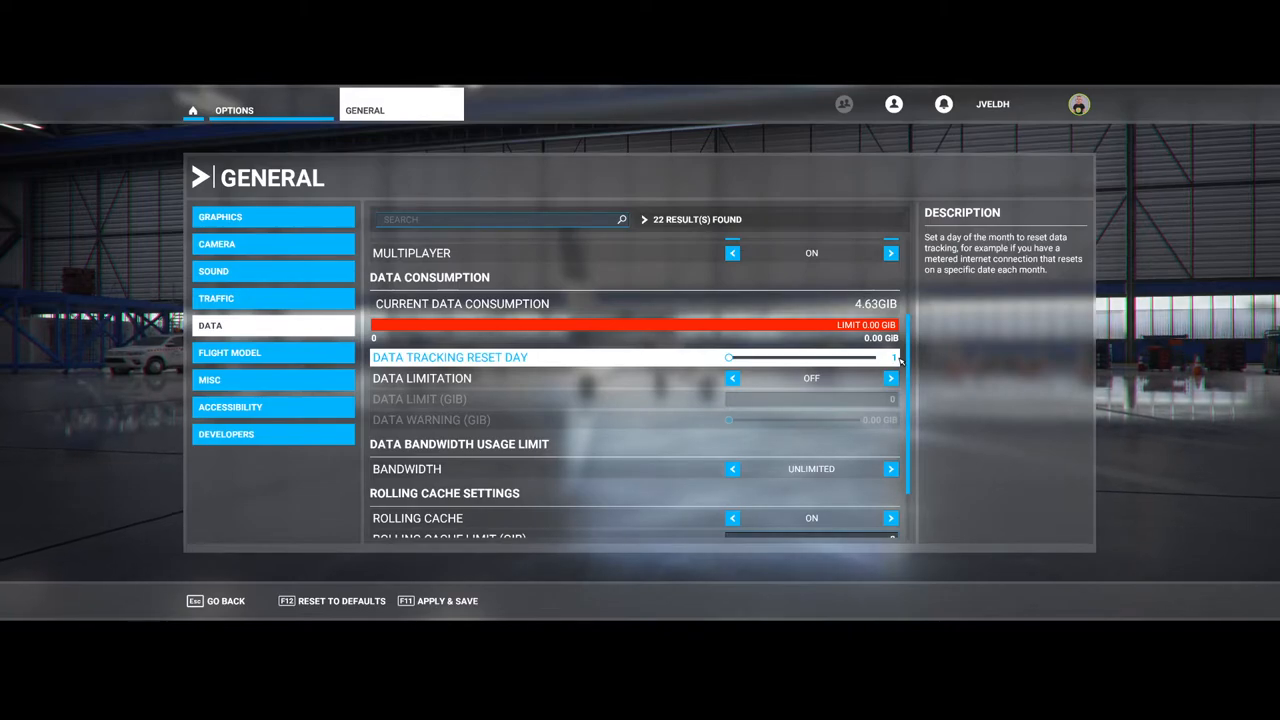
mouse_move(898, 362)
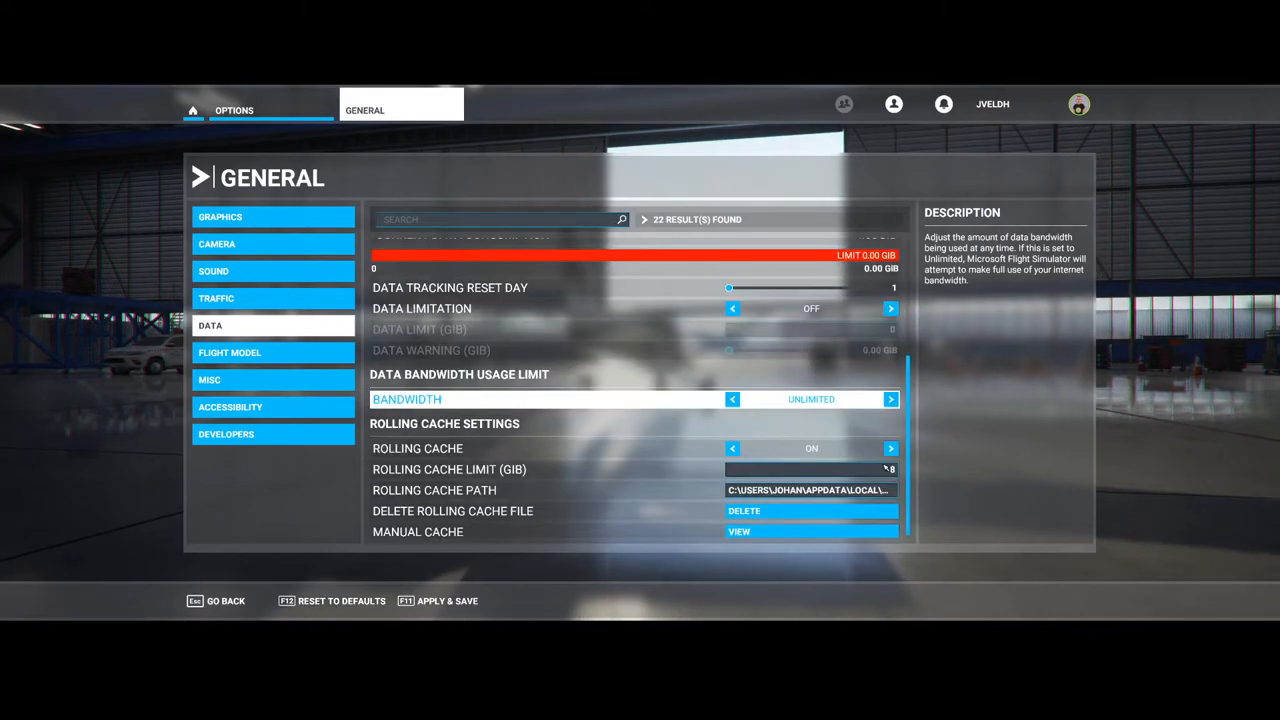
- Cycle the Bandwidth setting from Unlimited through several Mbit/s caps
click(732, 400)
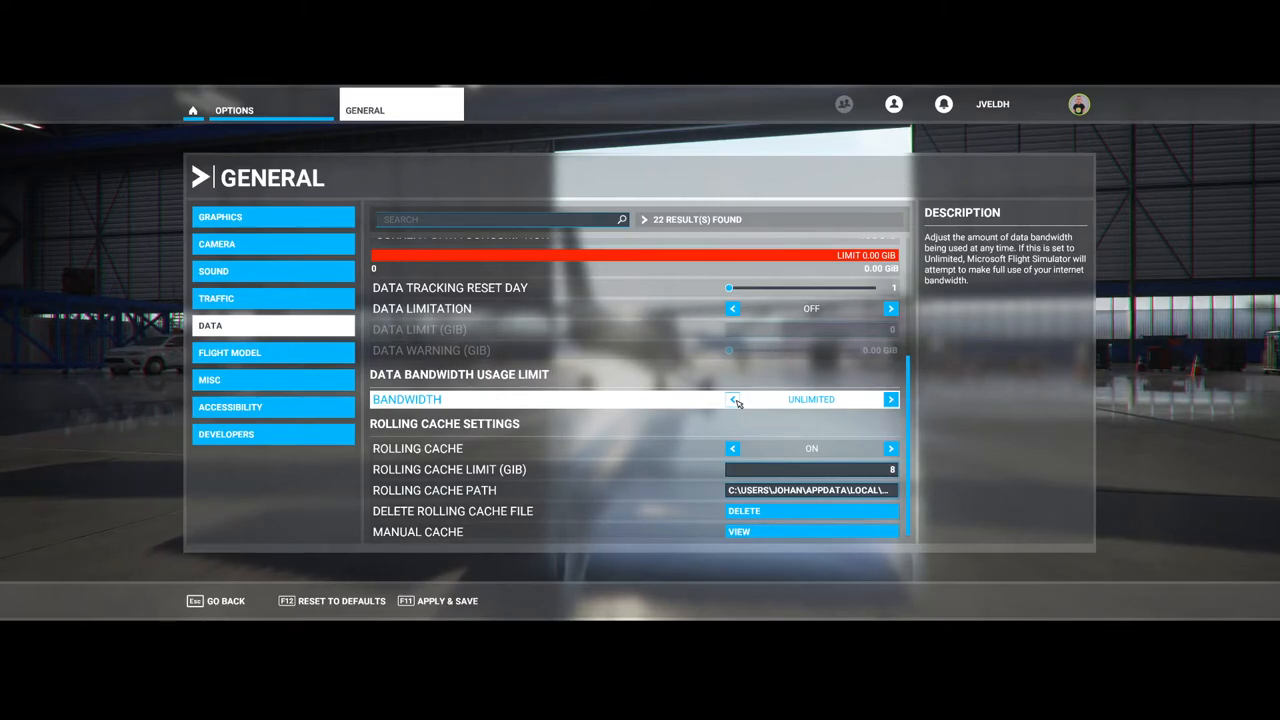
click(732, 400)
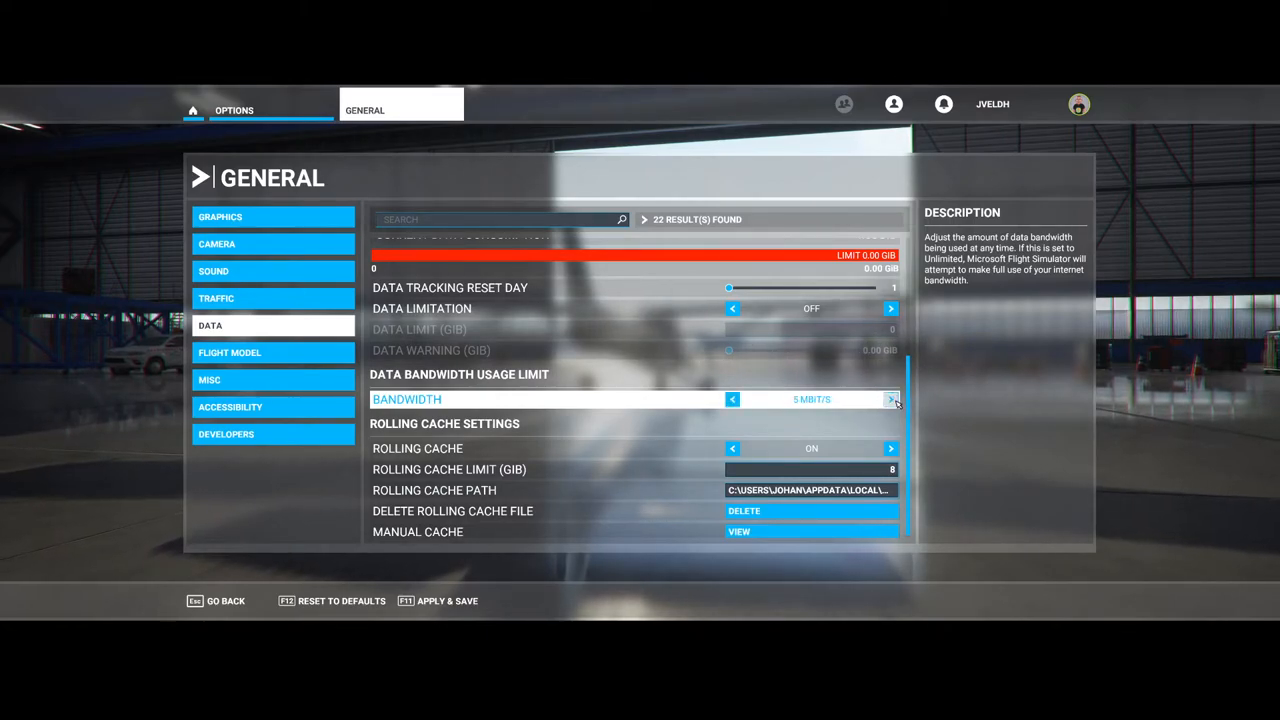
click(890, 400)
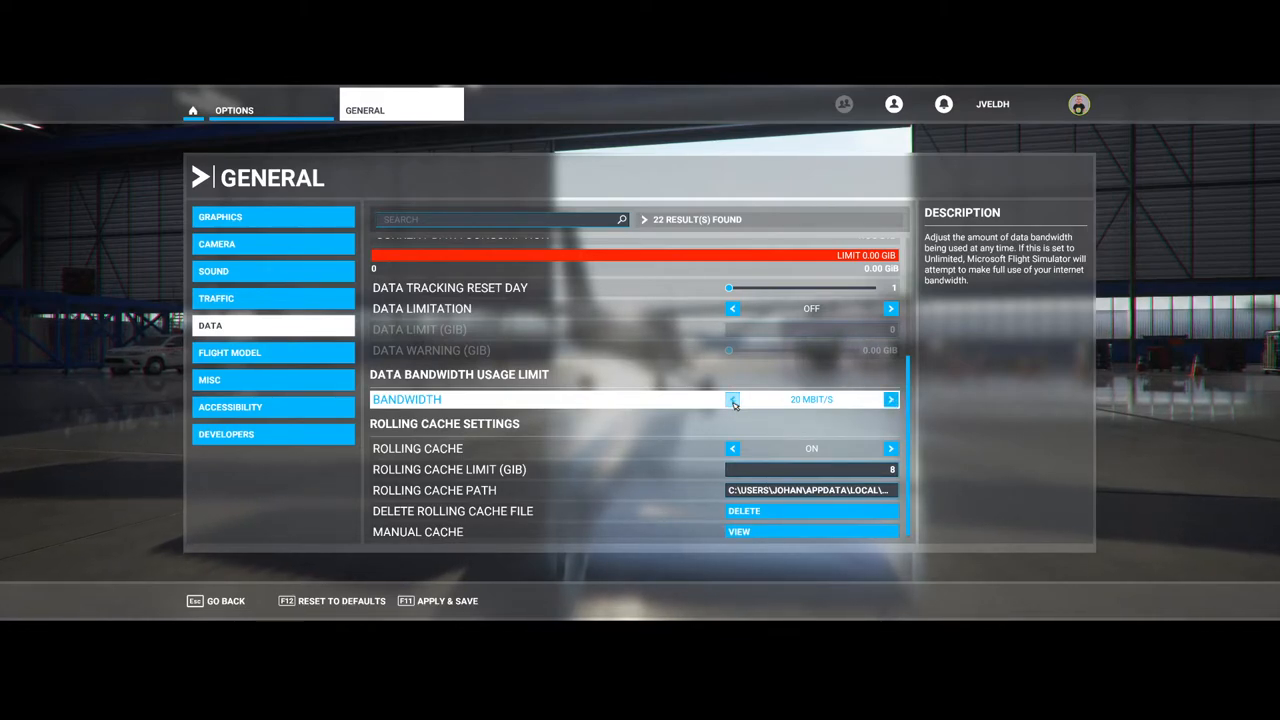
click(732, 400)
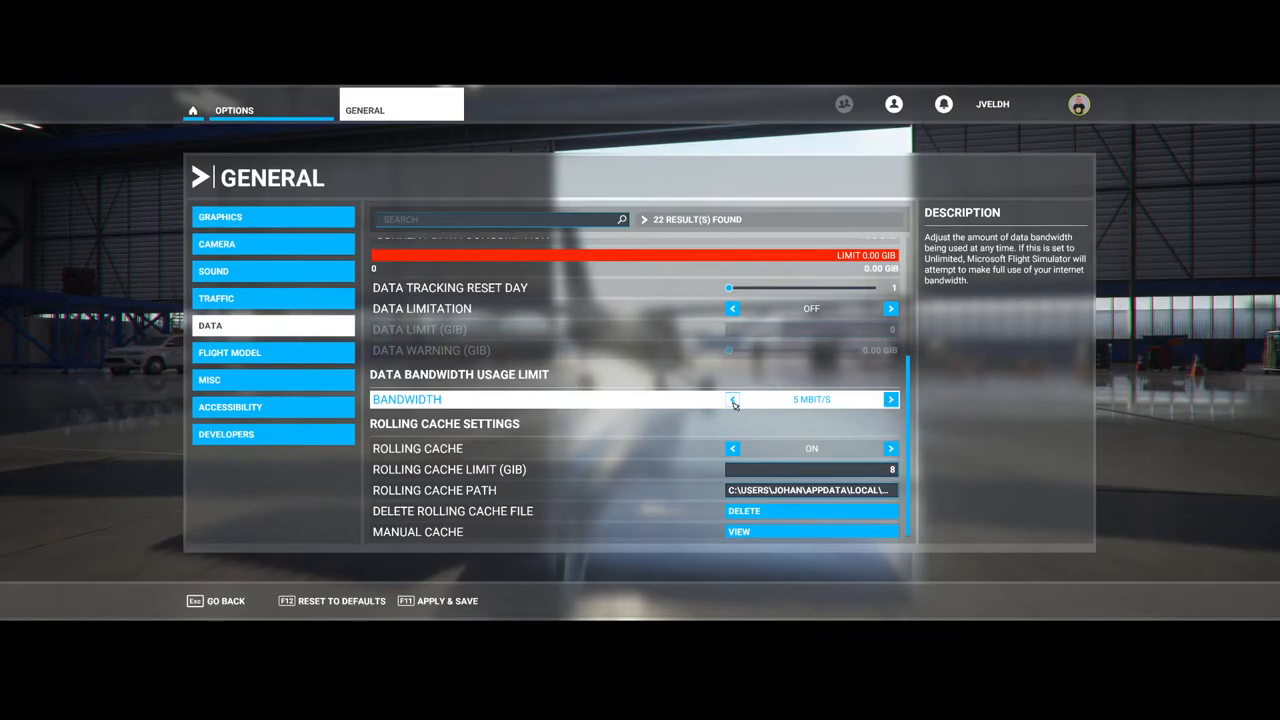
click(888, 400)
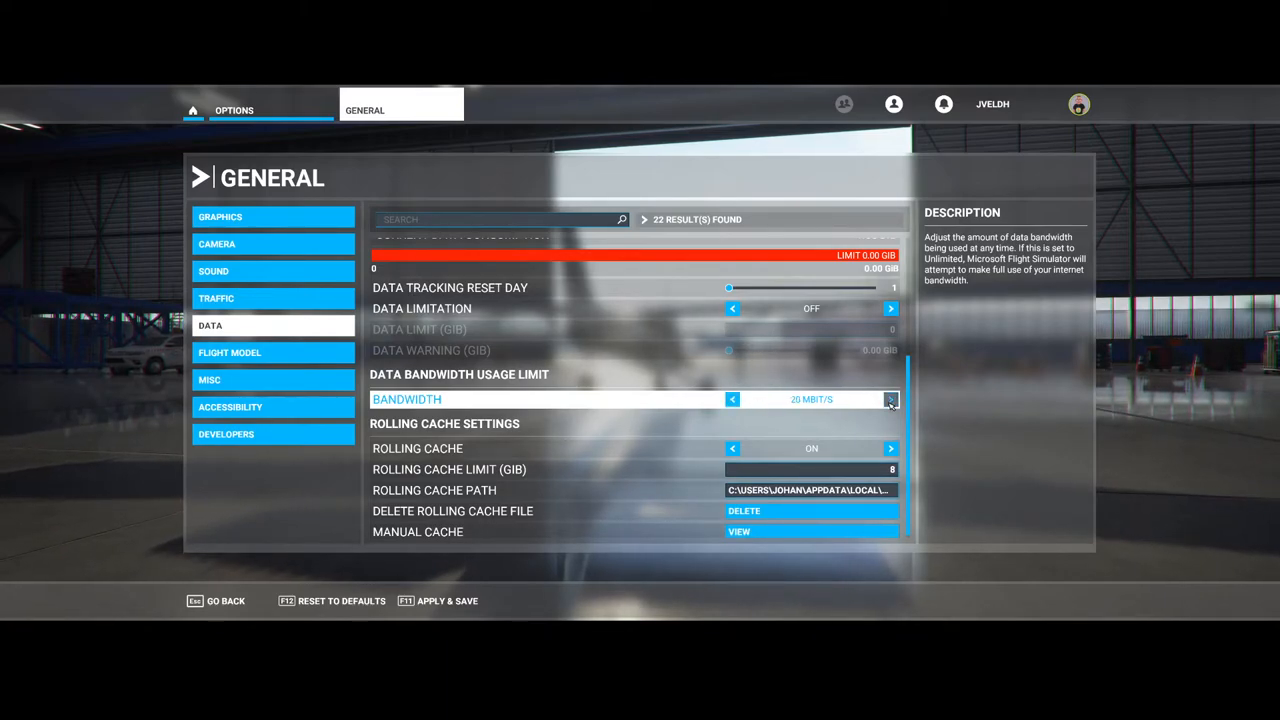
click(890, 400)
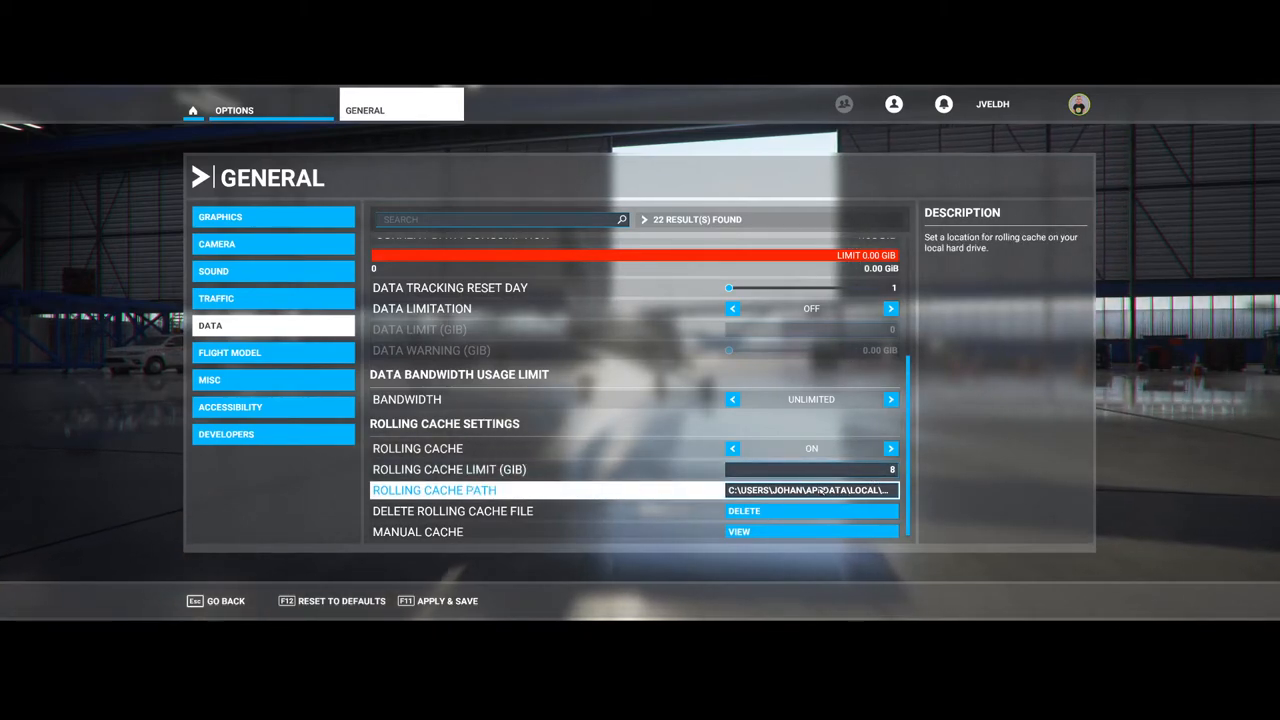
click(808, 490)
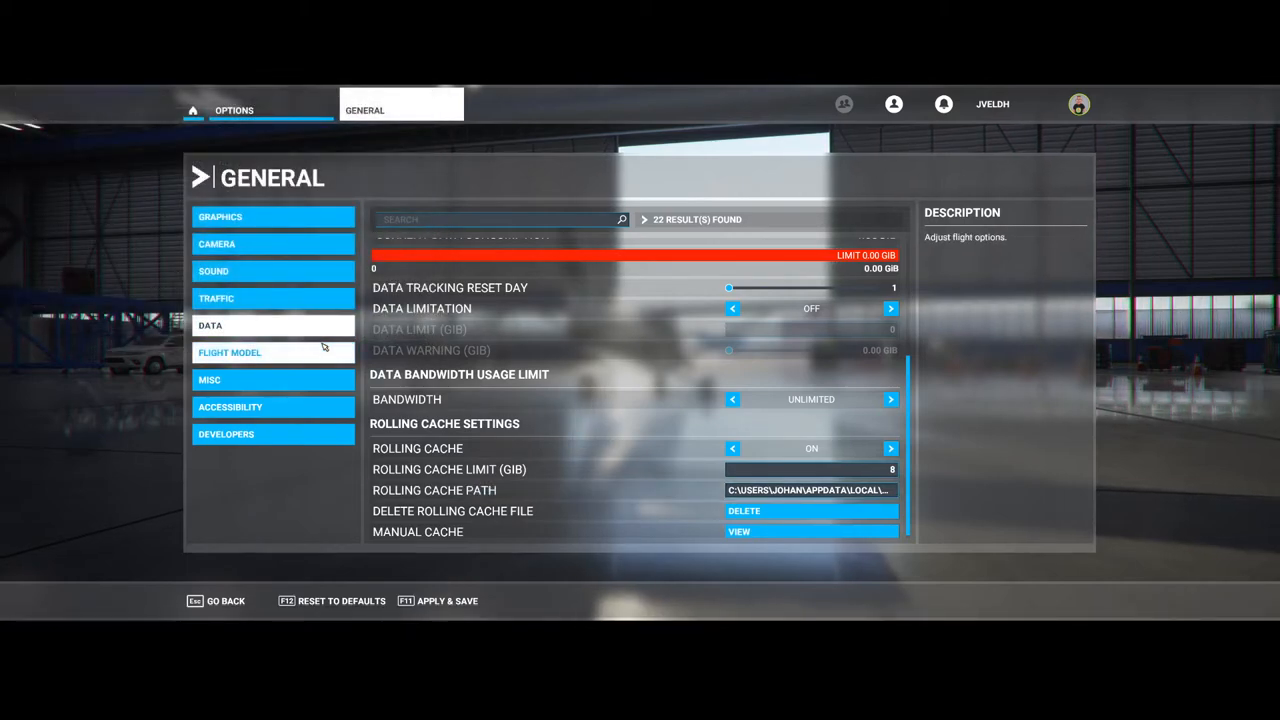
mouse_move(812, 512)
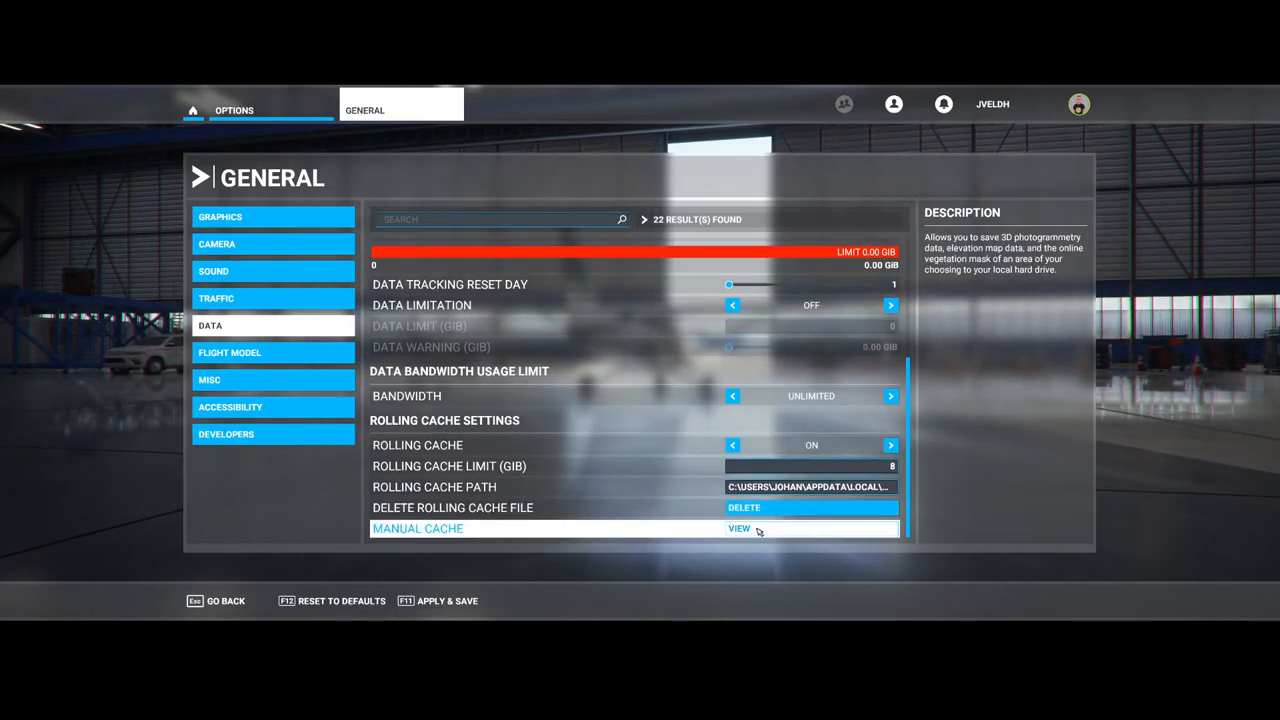
- View the Manual Cache screen with its satellite map and empty cached regions list
click(738, 528)
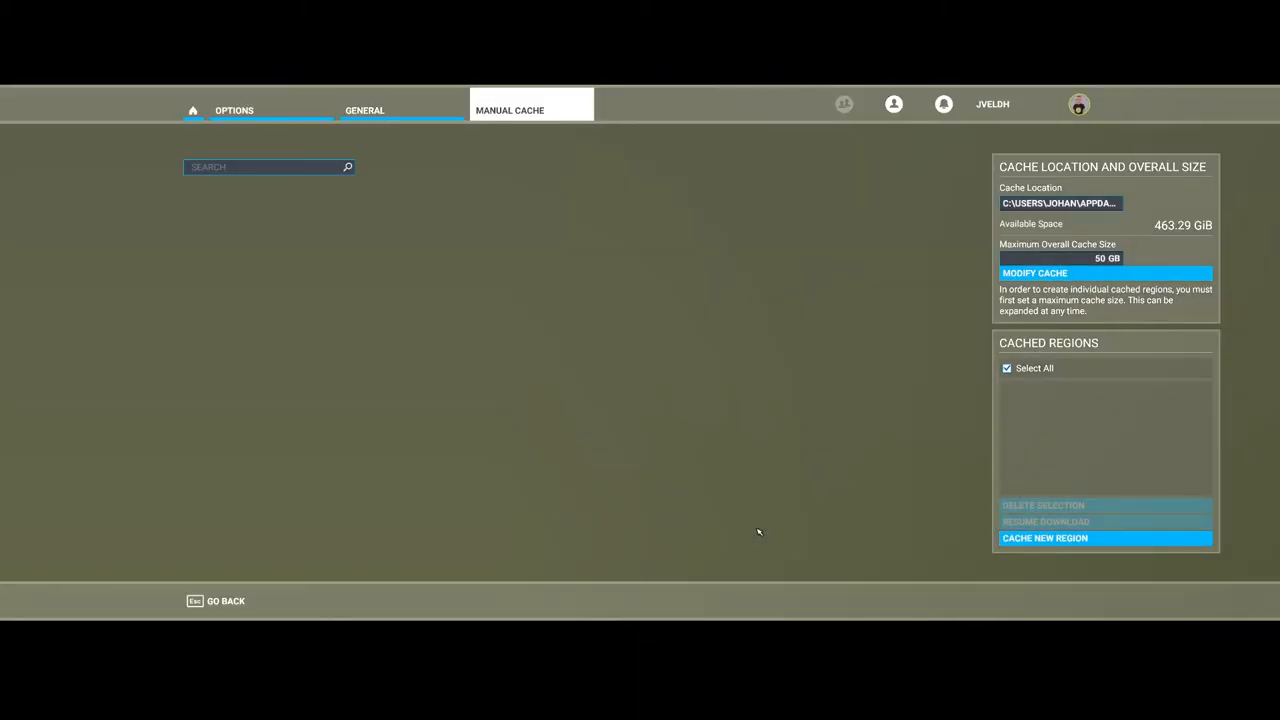
mouse_move(628, 280)
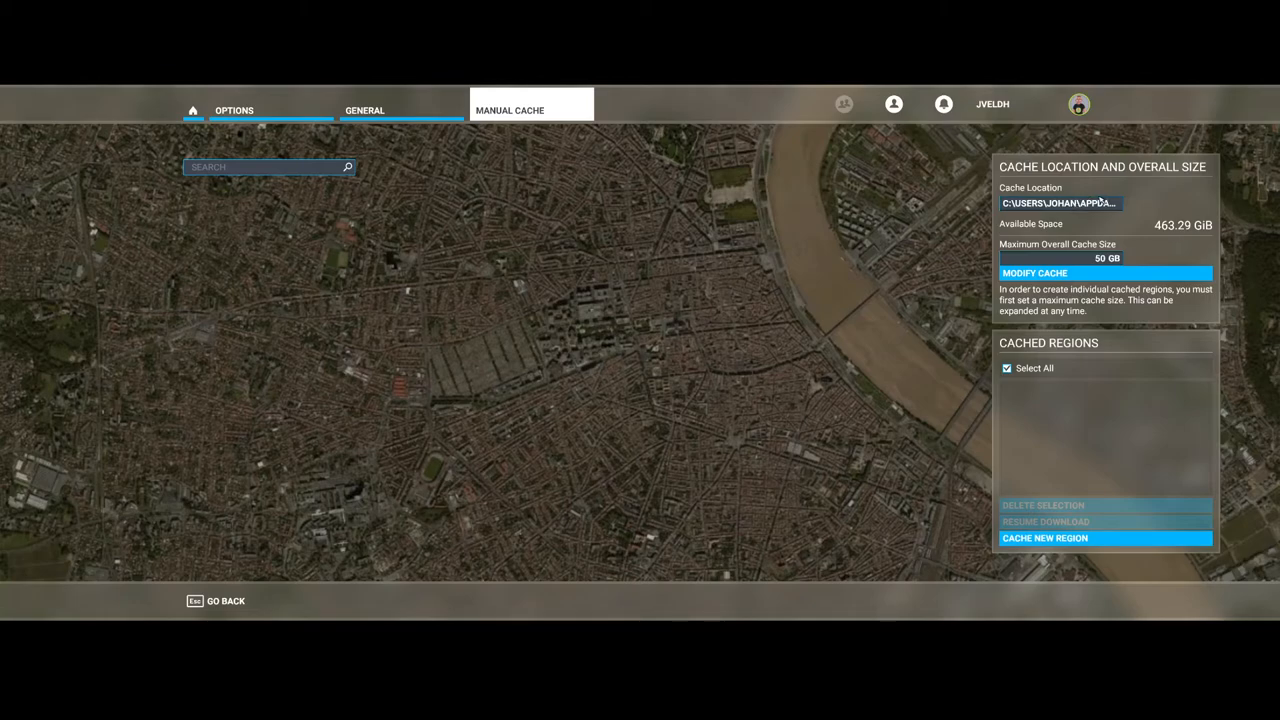
mouse_move(1084, 212)
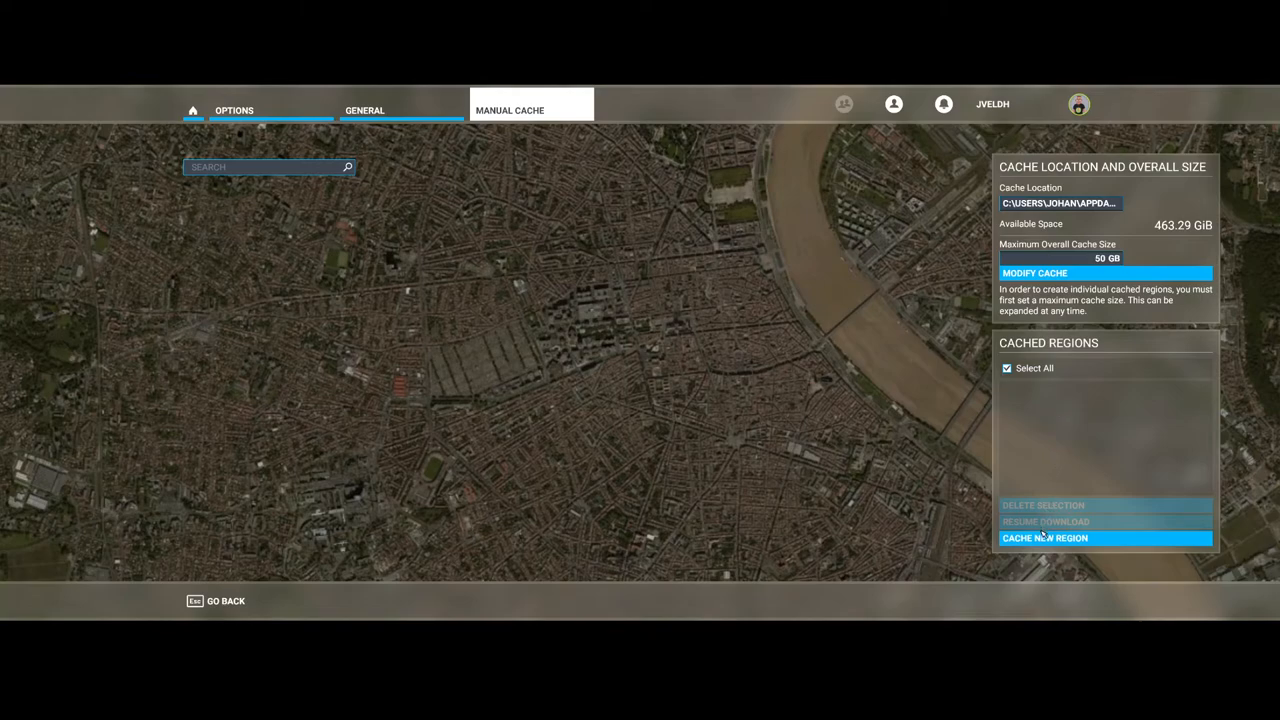
- Begin a new high-quality cache region and paint it over the city east and west of the river
click(1044, 538)
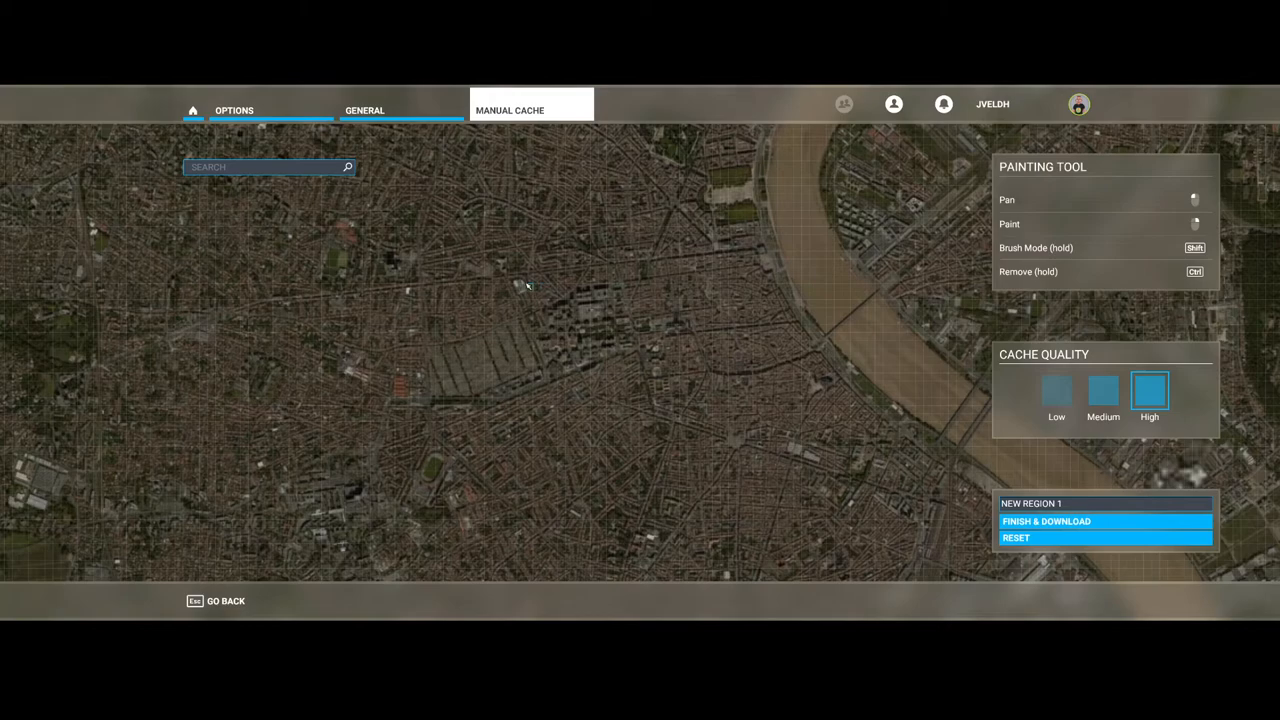
mouse_move(528, 270)
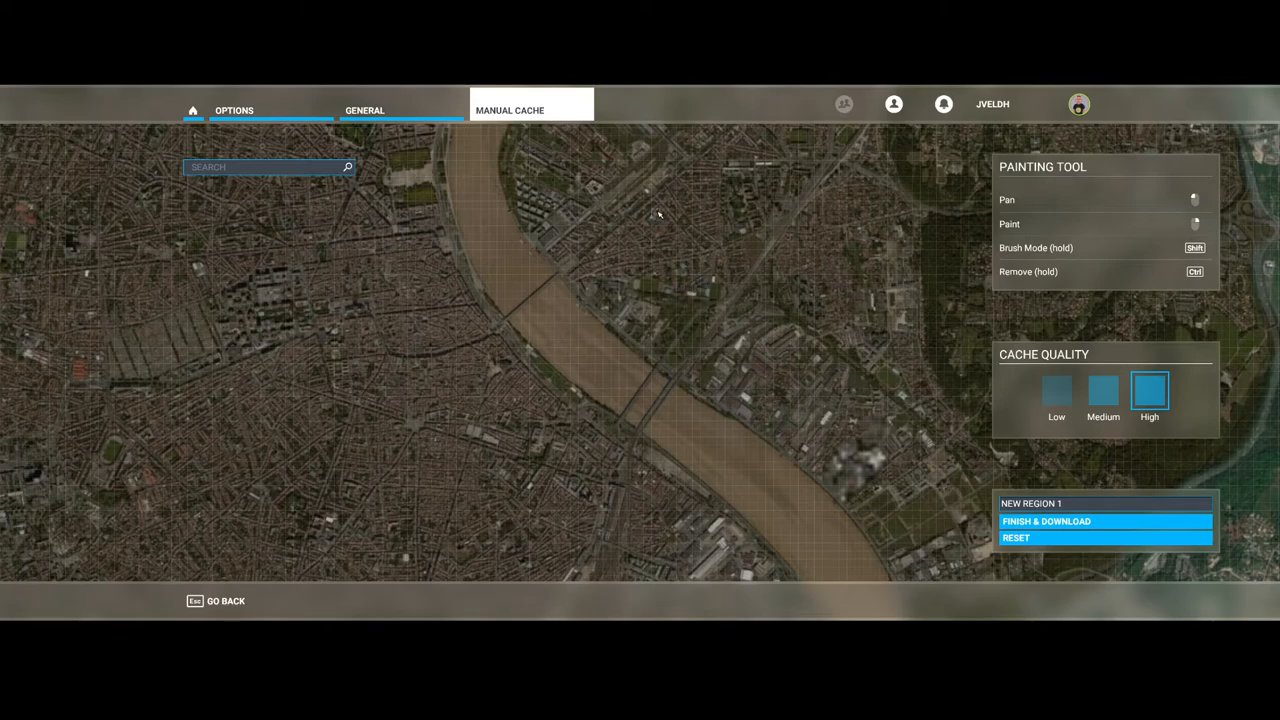
drag(660, 216, 596, 300)
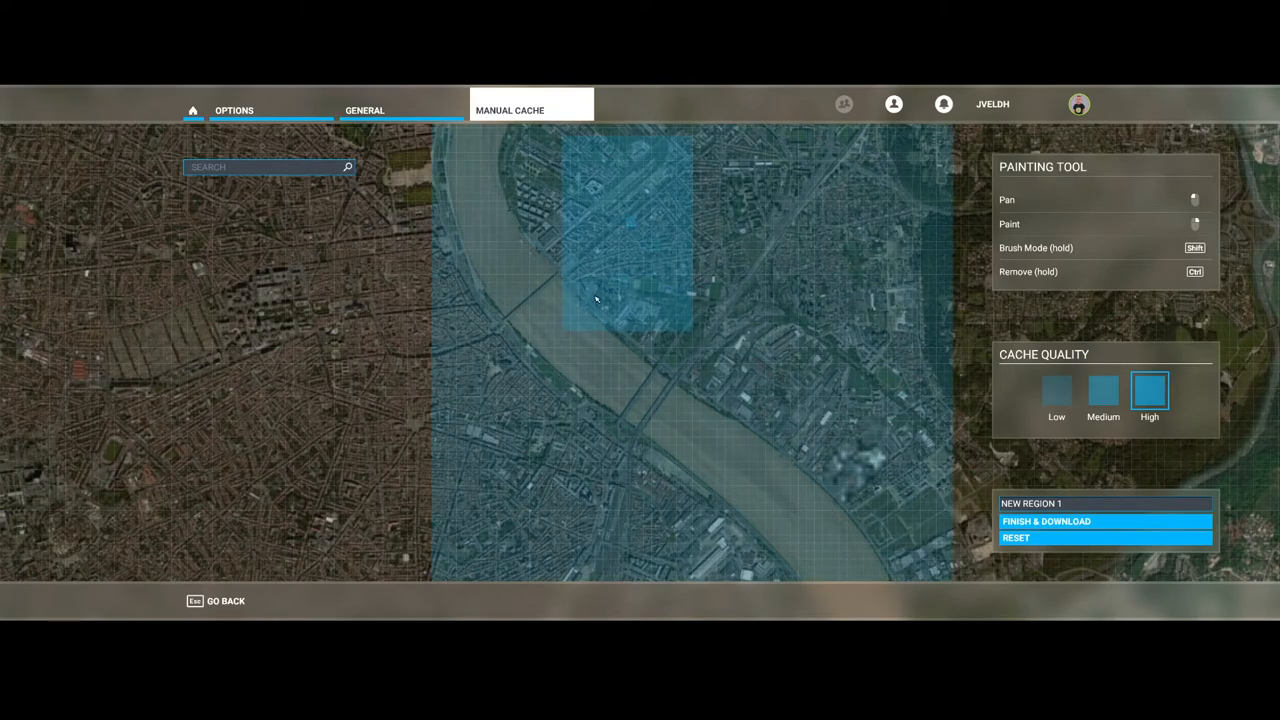
drag(596, 300, 604, 392)
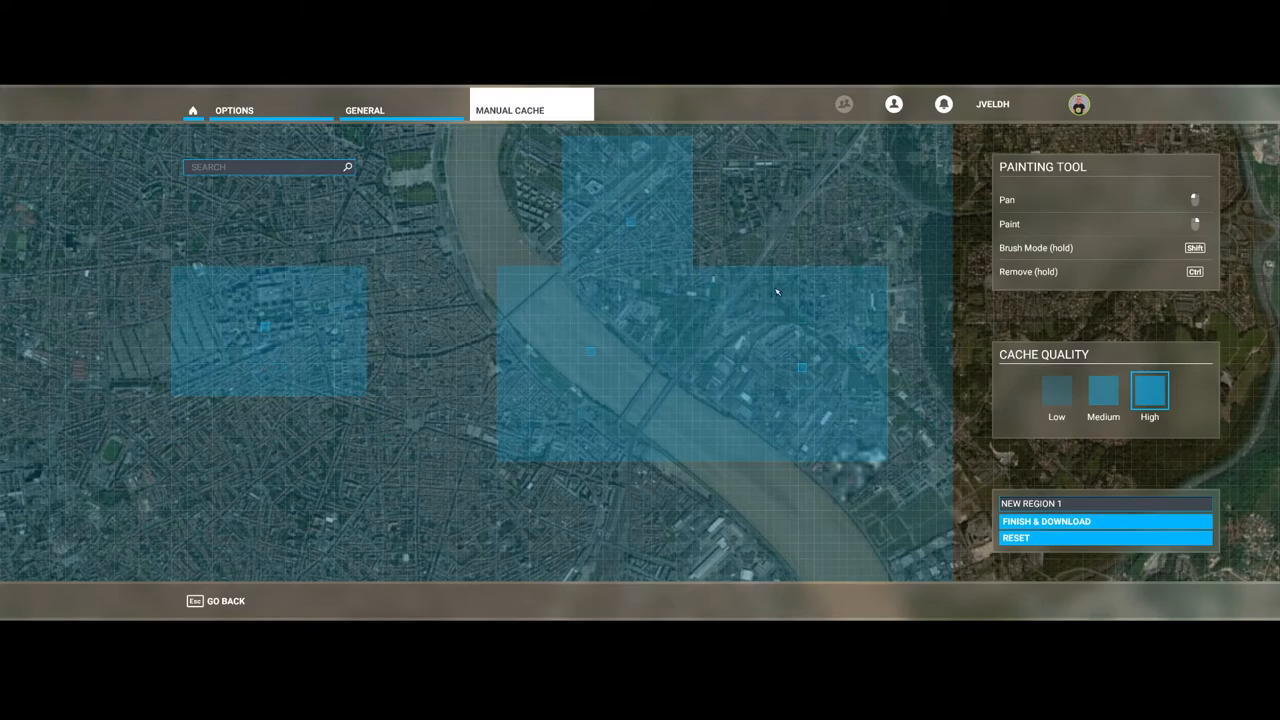
mouse_move(612, 190)
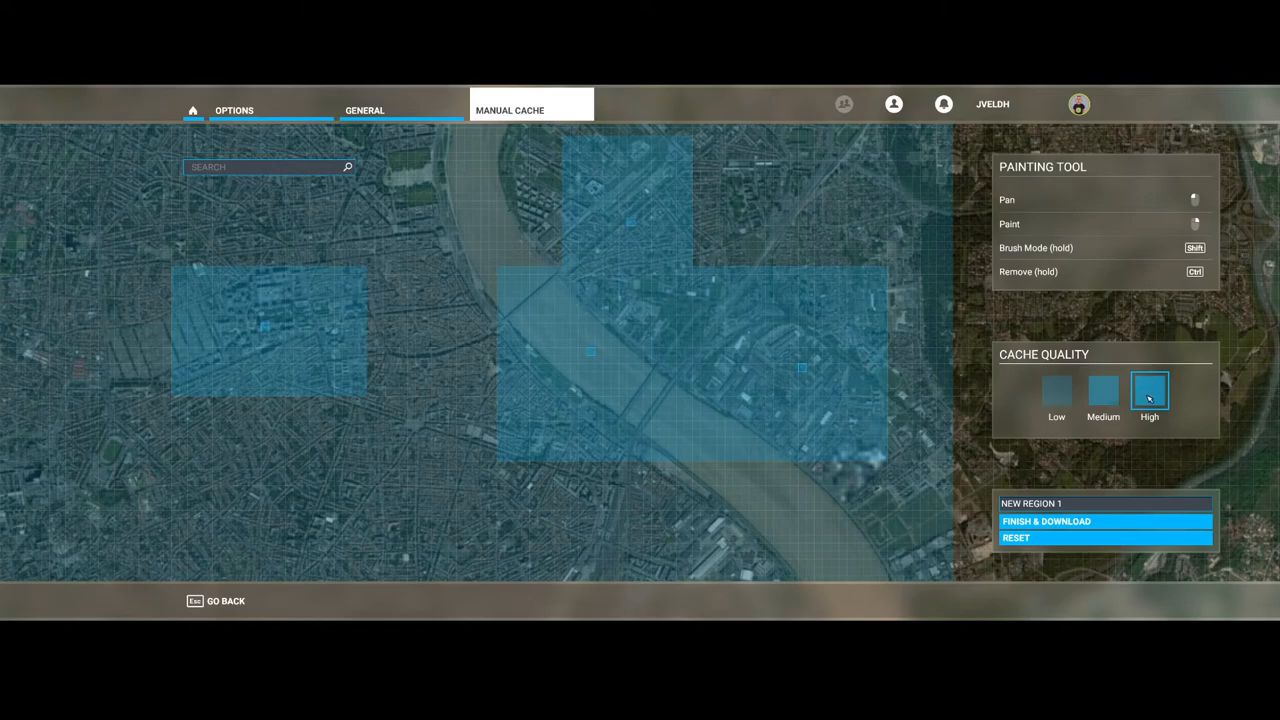
mouse_move(1056, 400)
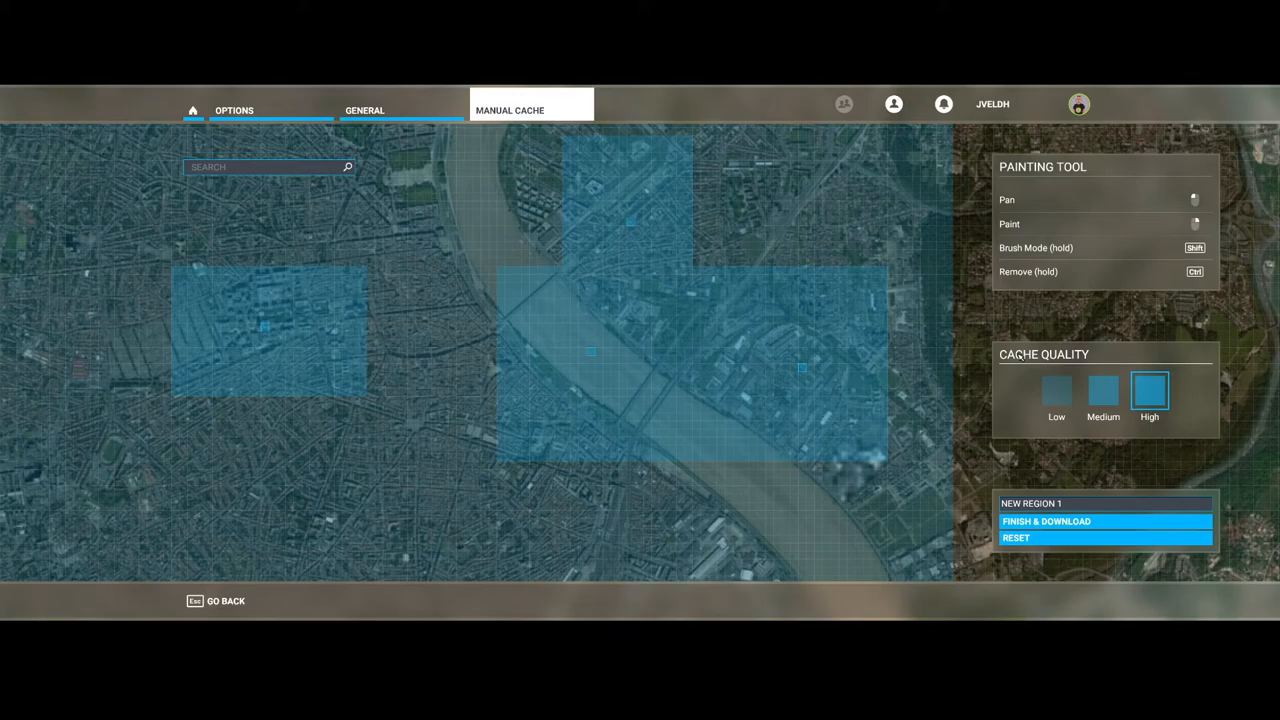
mouse_move(690, 366)
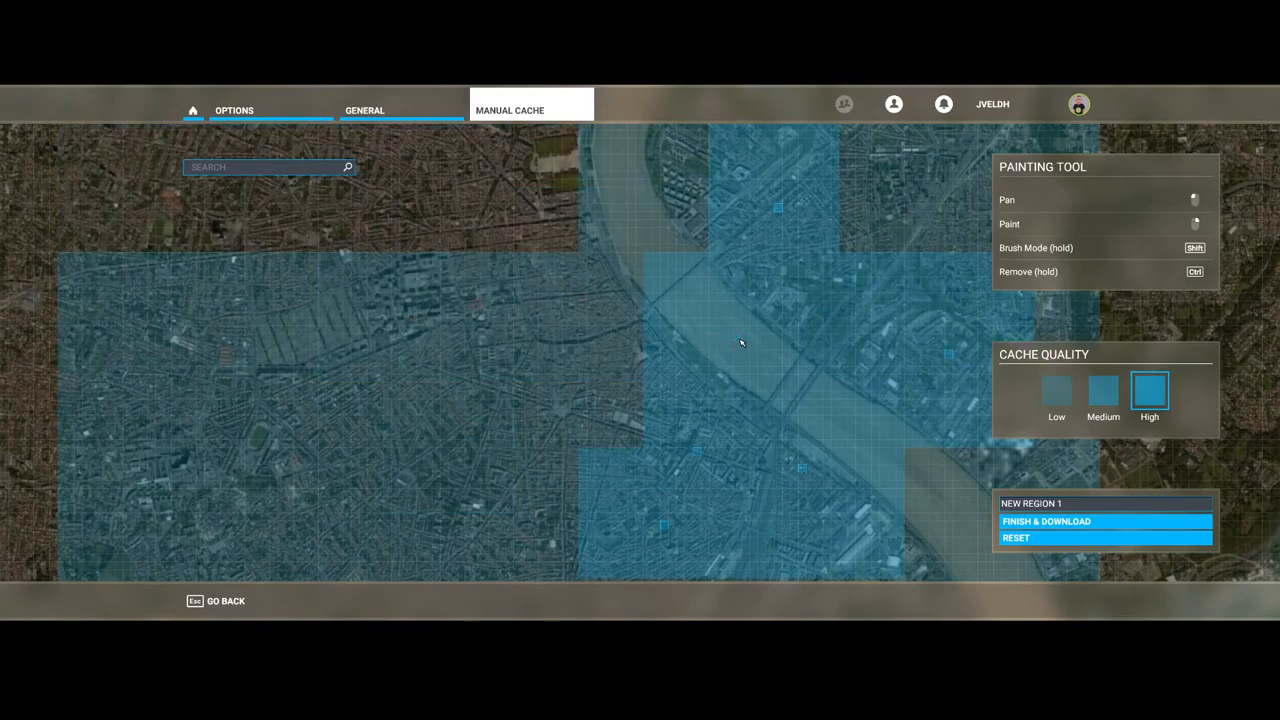
drag(740, 344, 844, 510)
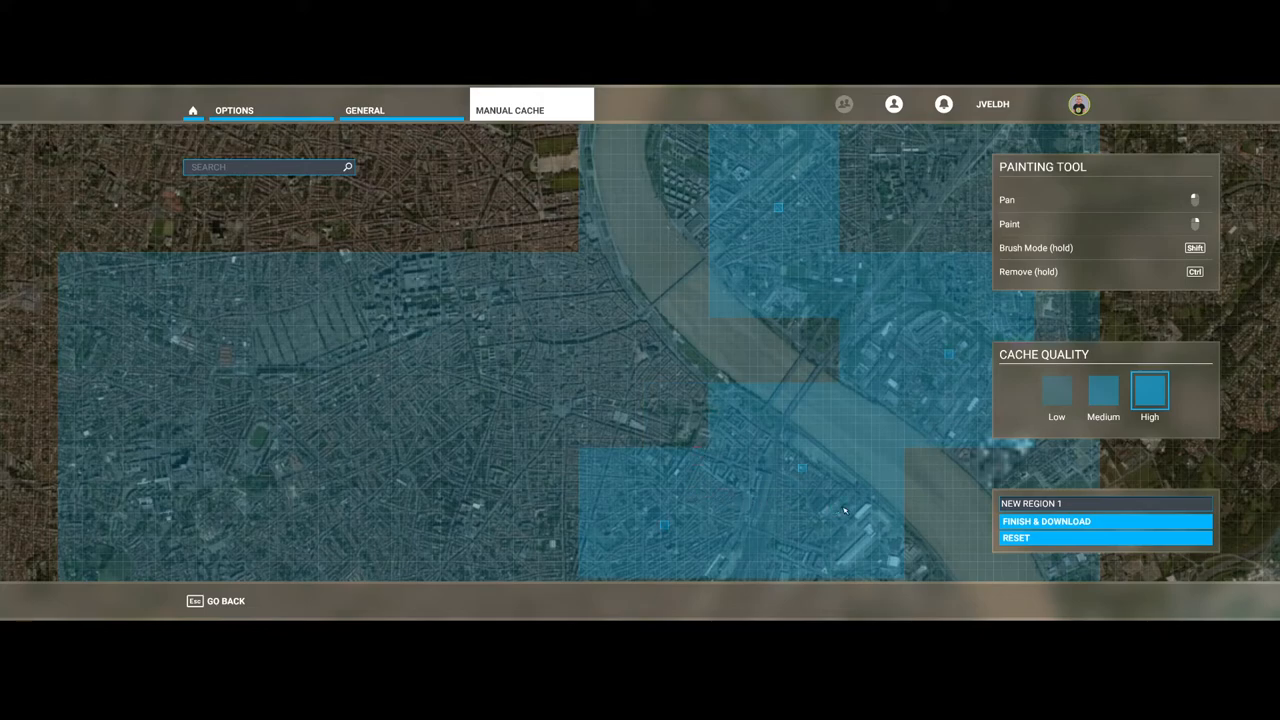
mouse_move(988, 510)
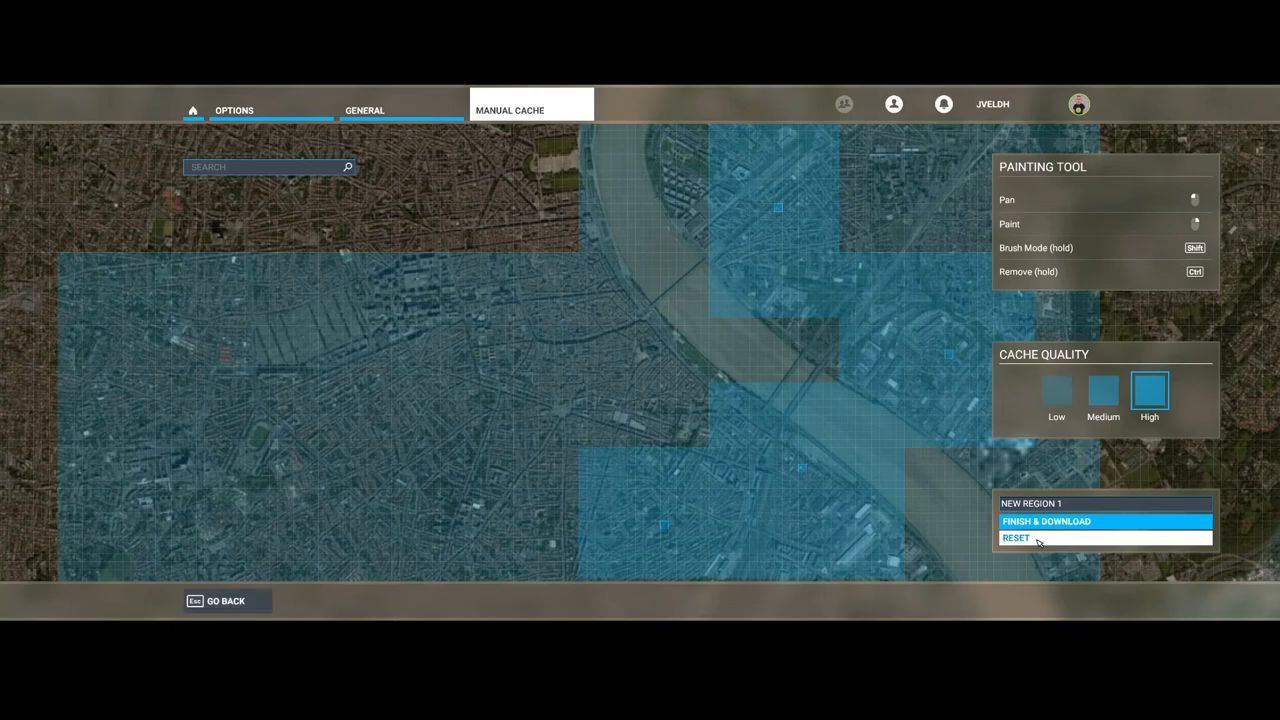
click(1016, 536)
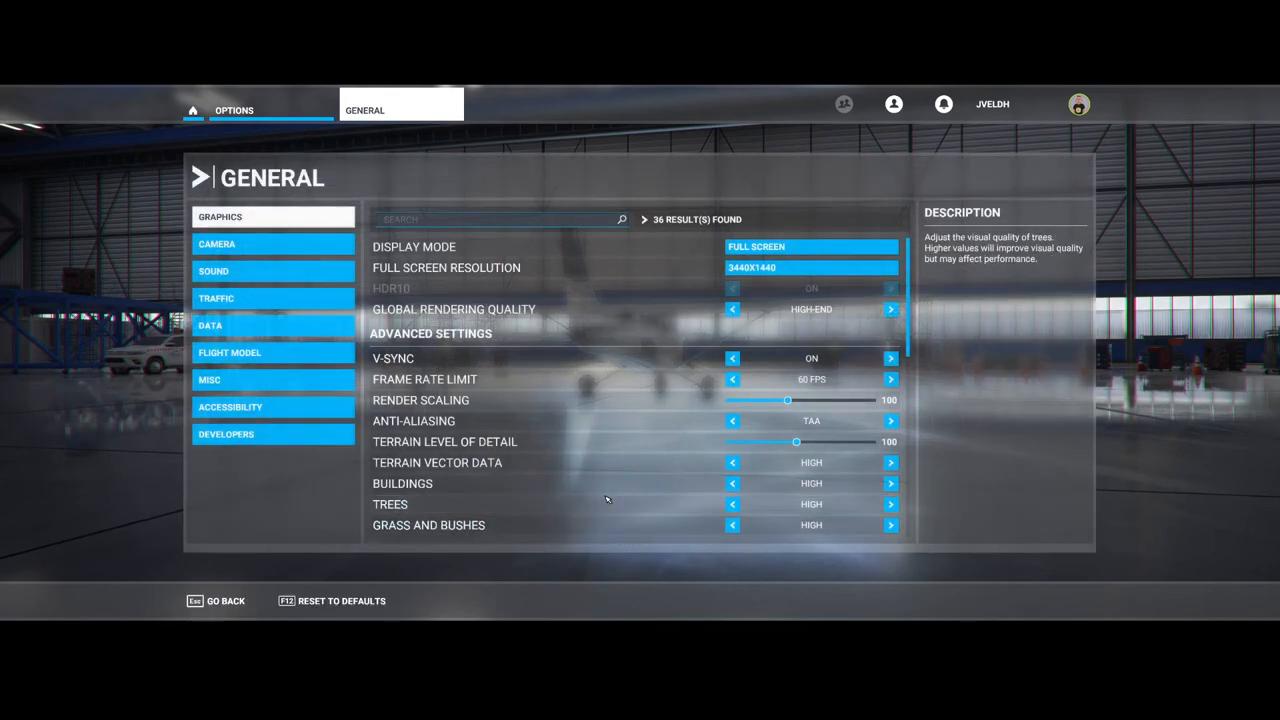
- Return to the Data category in the general options
click(212, 324)
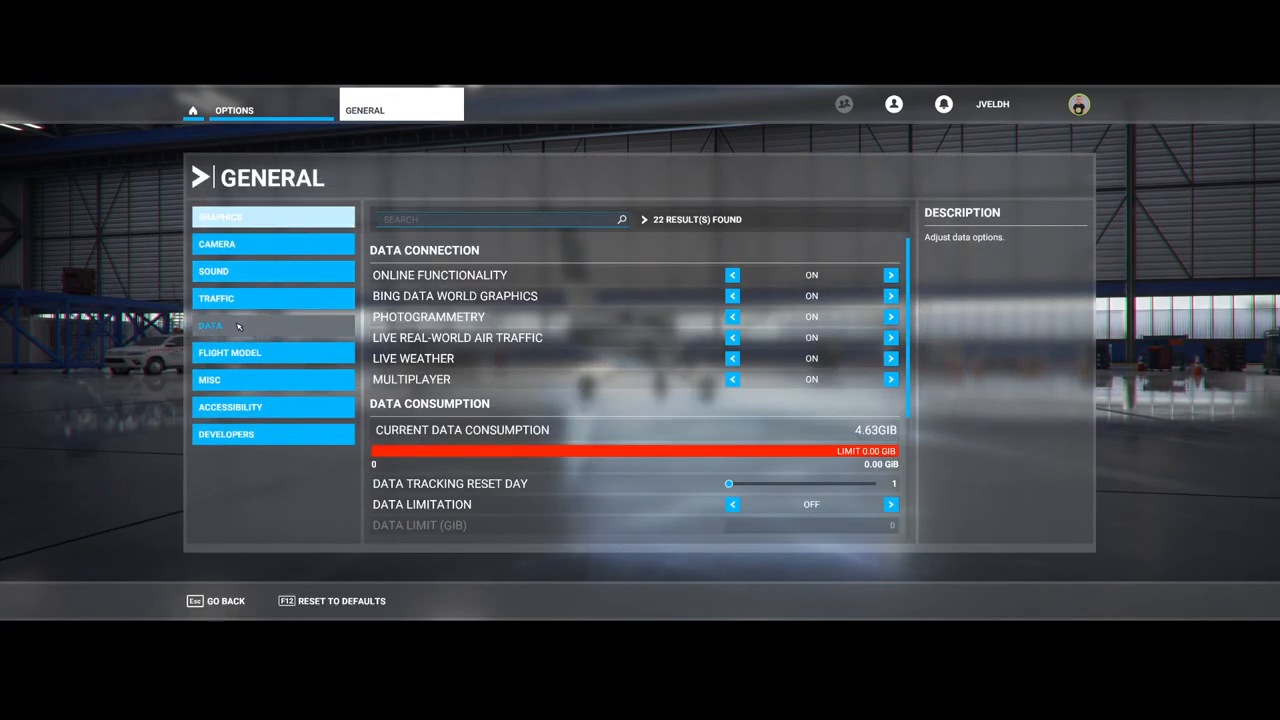
click(210, 324)
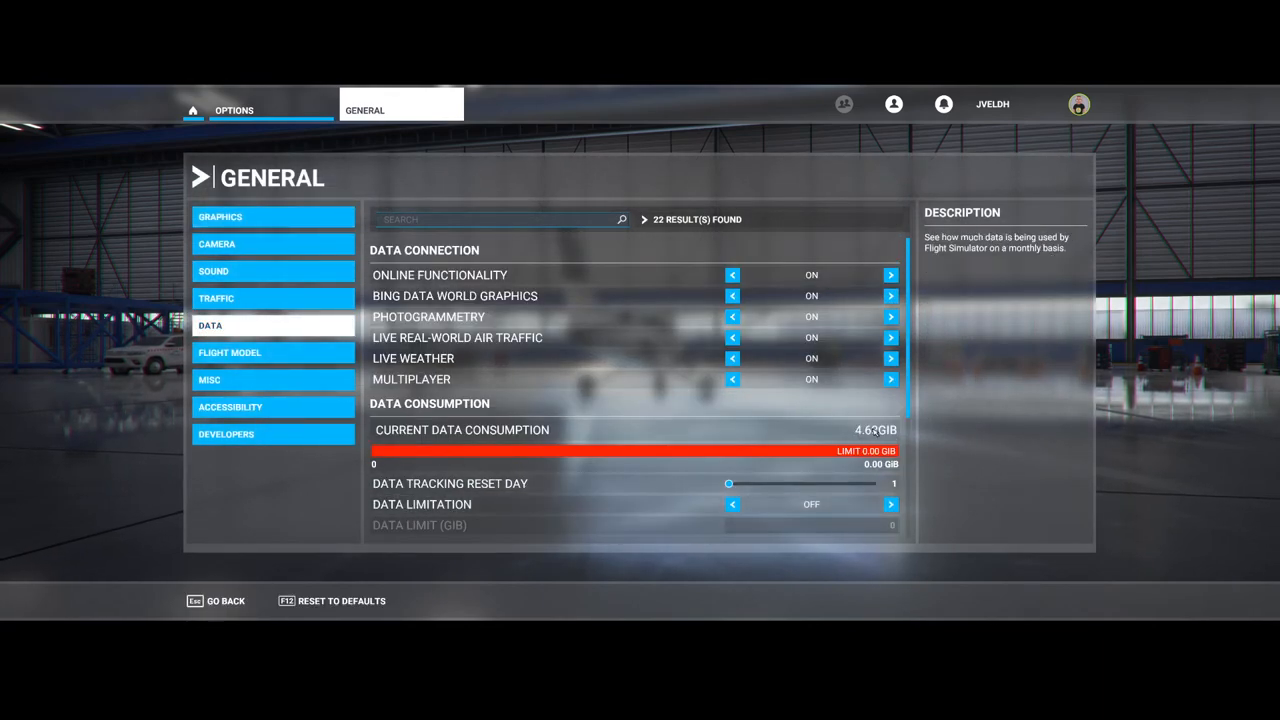